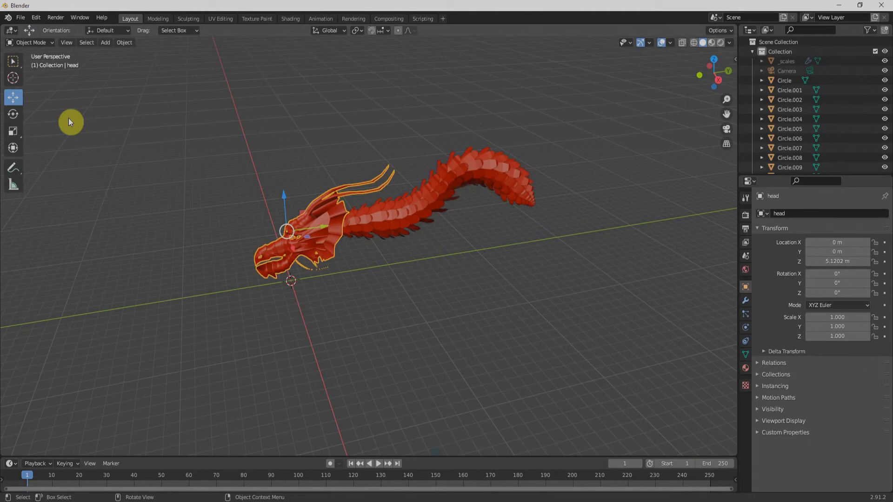
mouse_move(400, 233)
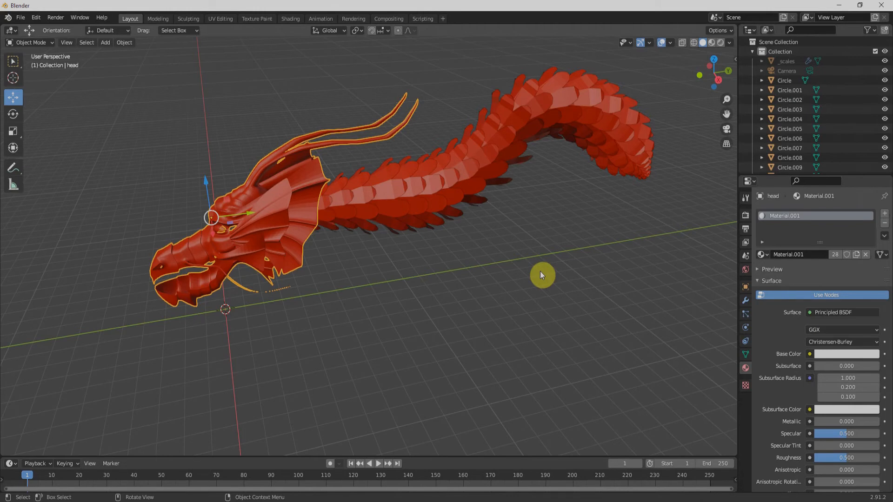
mouse_move(504, 257)
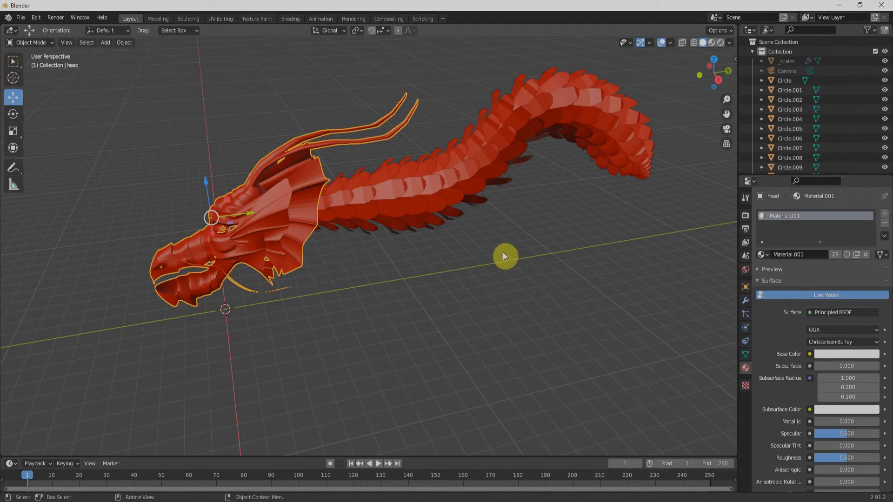
mouse_move(8, 33)
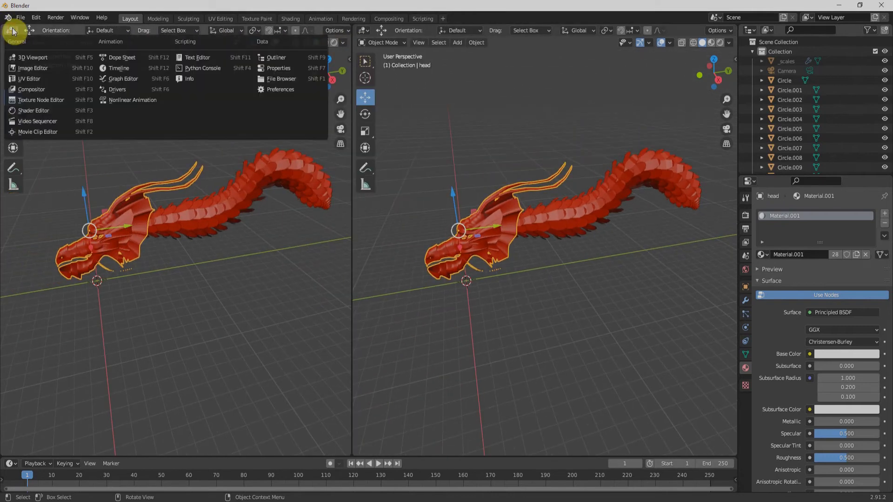
Step: Switch the left pane to the Shader Editor showing the head material's nodes
click(34, 110)
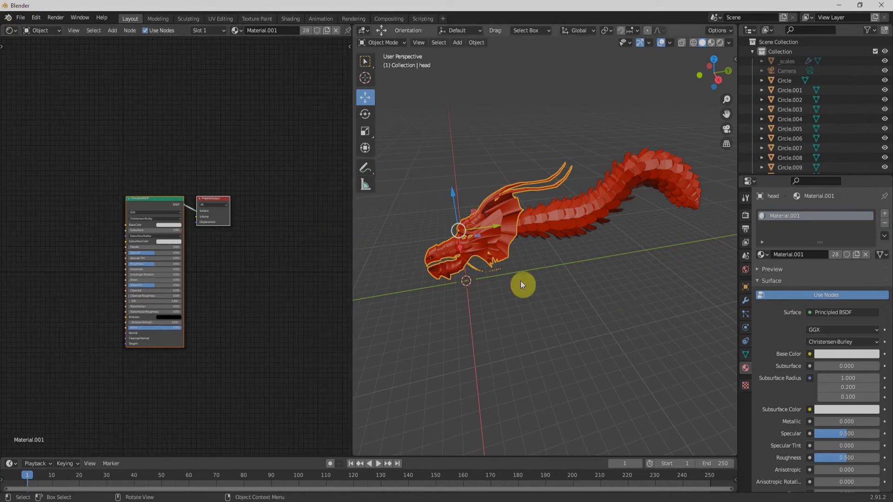
Step: Add a plane beneath the dragon and scale it up about 6x into a ground surface
click(457, 41)
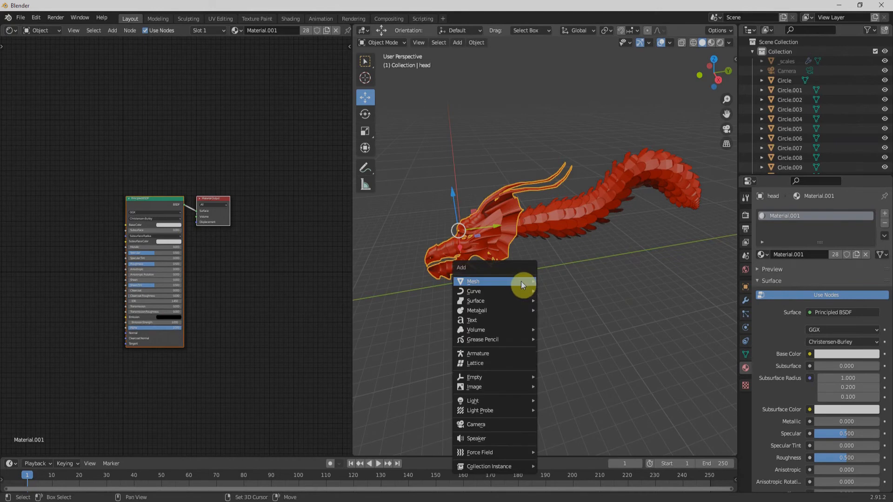
click(473, 281)
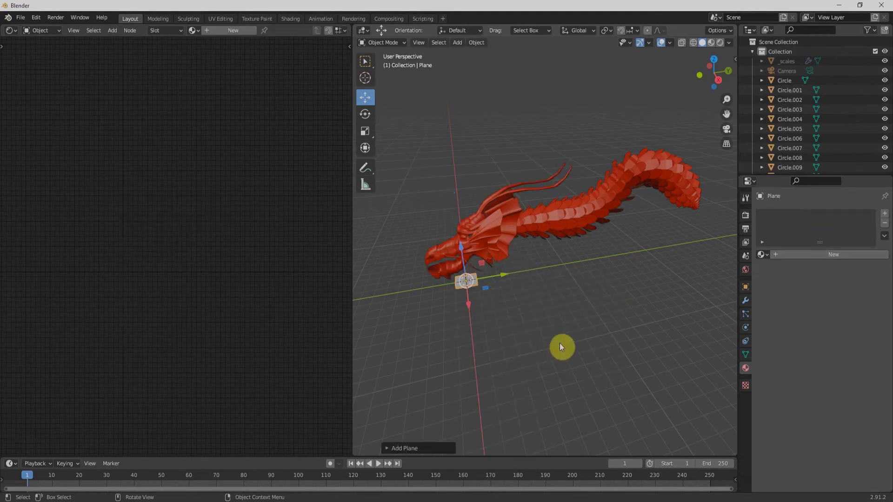
mouse_move(495, 307)
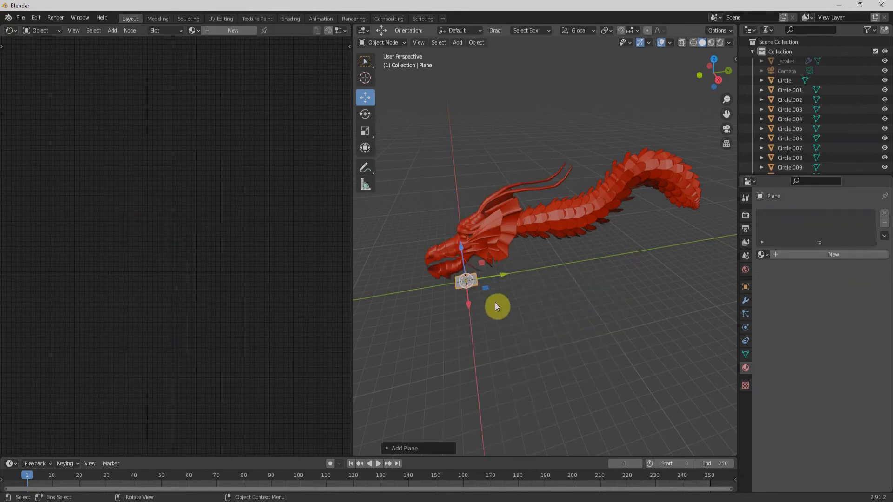
key(s)
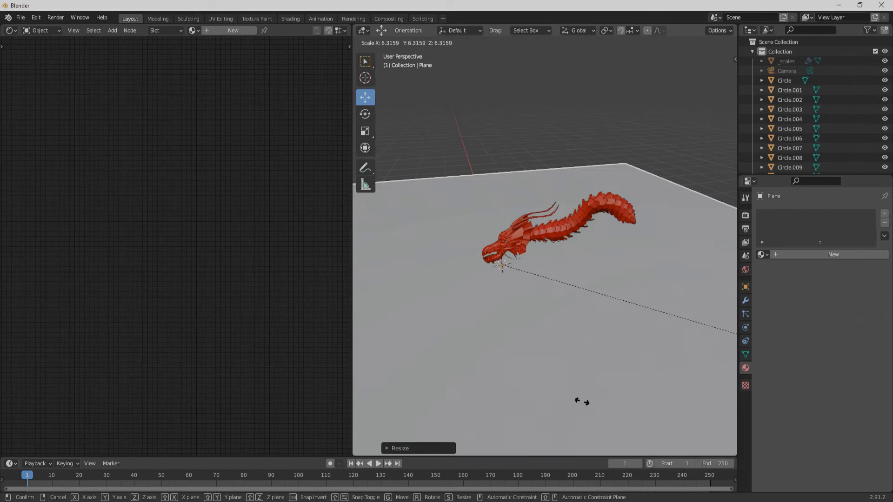
click(561, 298)
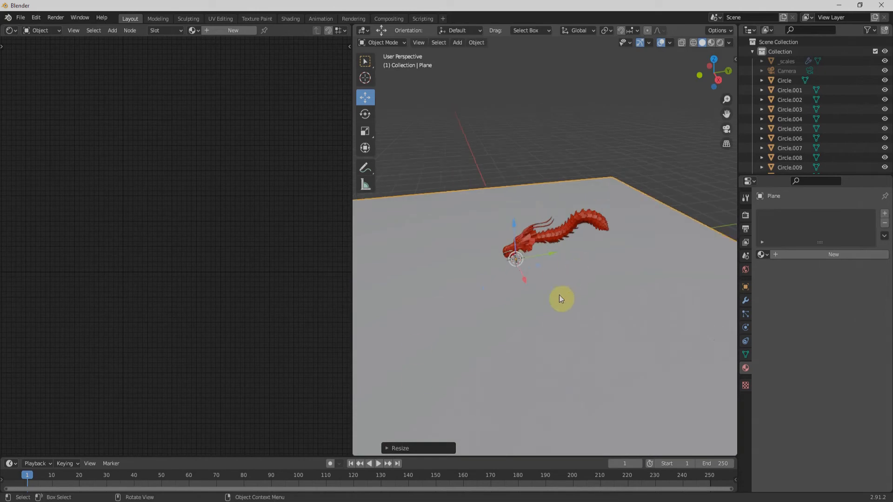
Step: Add a second plane, raise it above the dragon and scale it into a long narrow strip
click(457, 42)
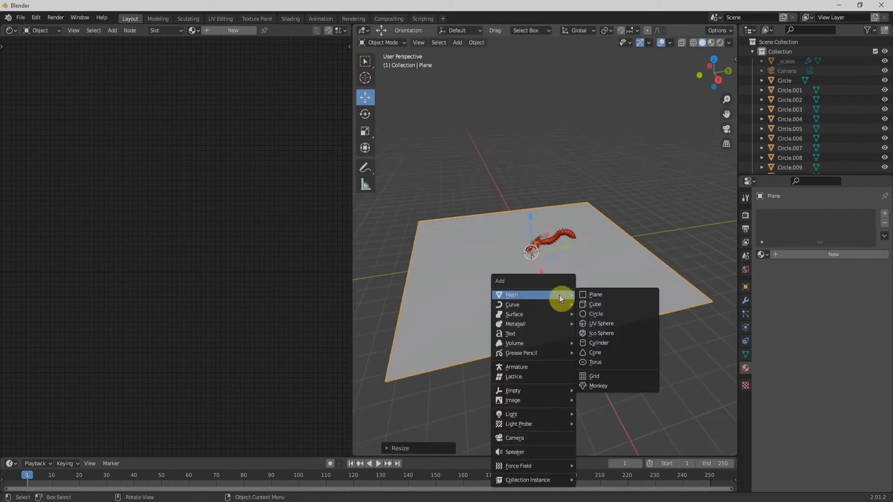
click(595, 295)
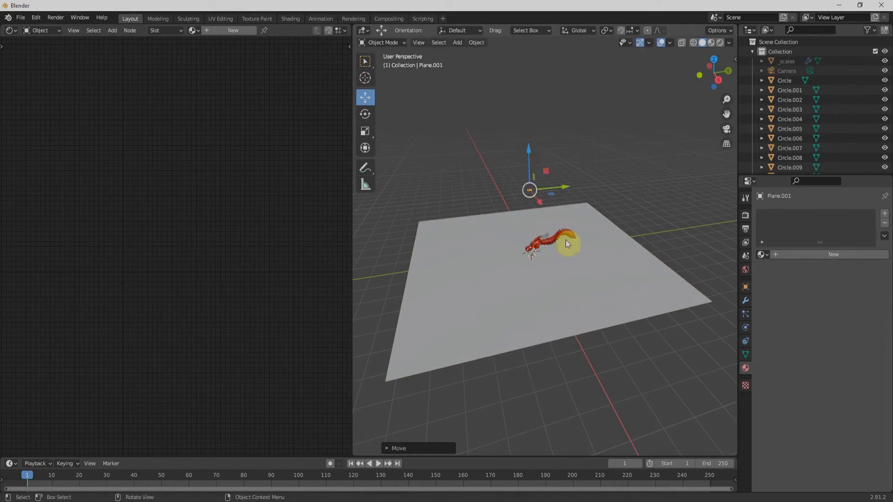
drag(568, 244, 578, 274)
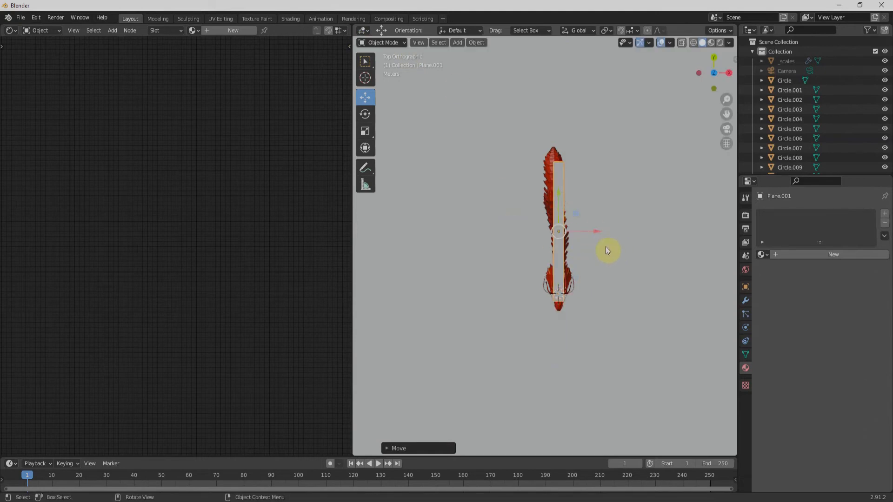
drag(608, 250, 630, 260)
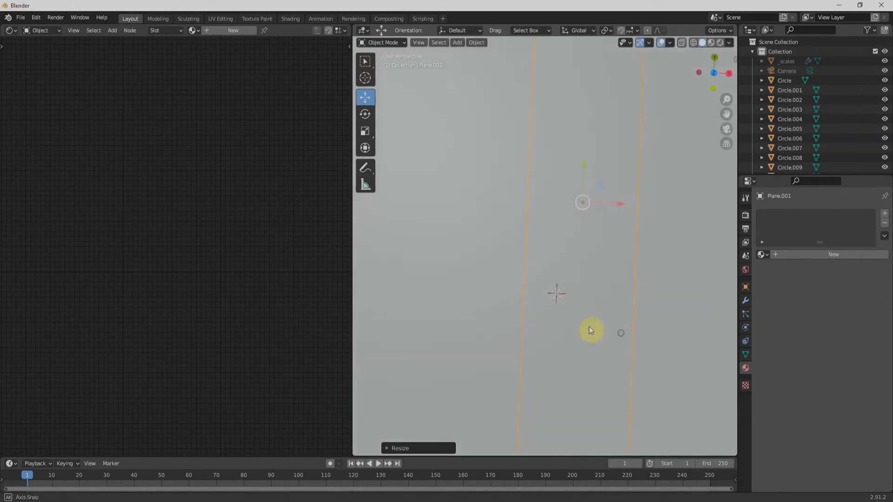
drag(591, 330, 605, 195)
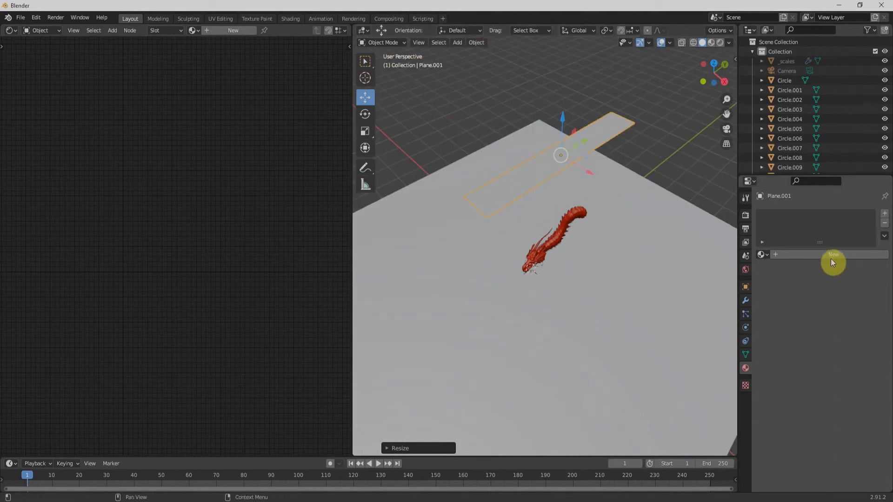
Step: Create a new material for the strip plane with an Emission surface shader
click(832, 255)
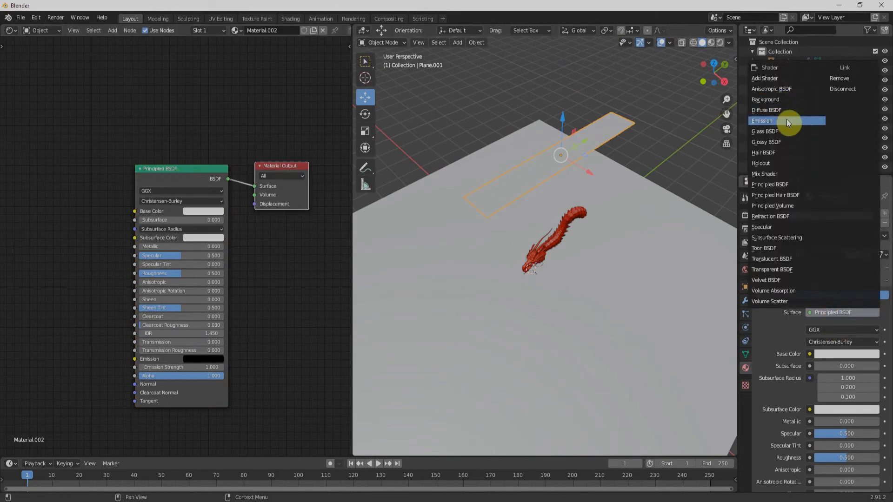
click(762, 120)
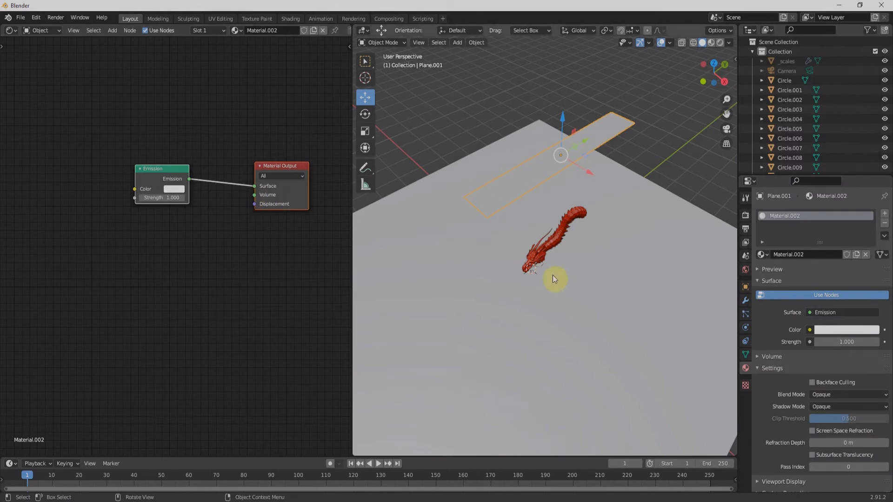
mouse_move(545, 312)
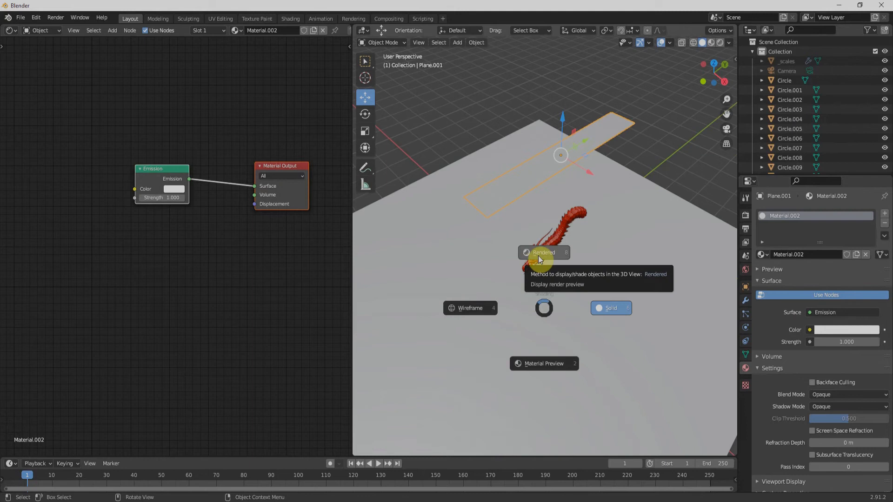
Step: Switch to rendered shading and feed a Blackbody node at 3500 into the Emission colour
click(611, 308)
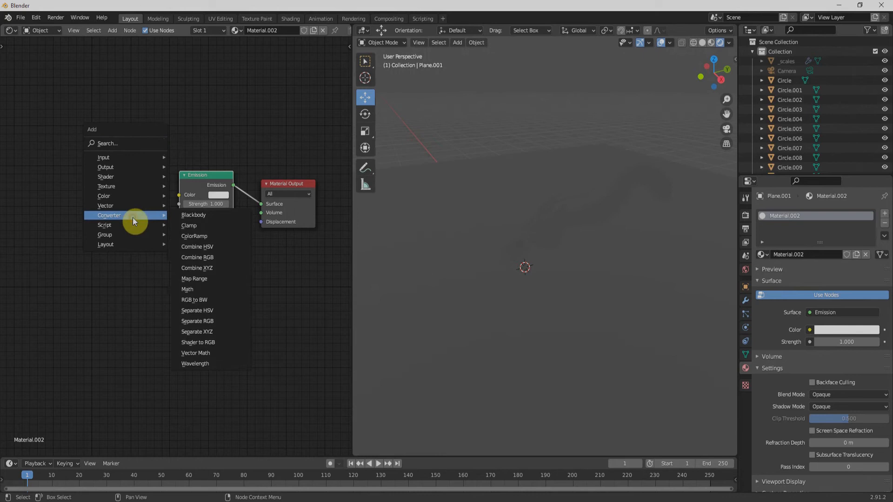
click(194, 215)
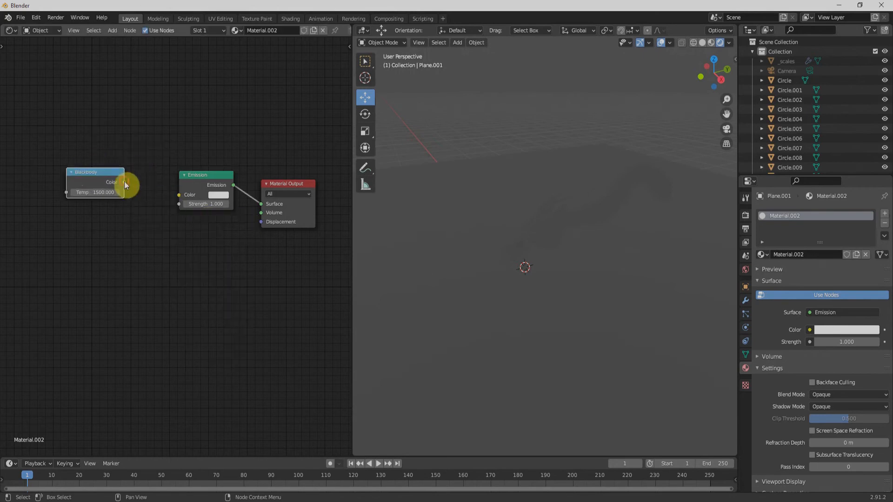
drag(123, 182, 180, 195)
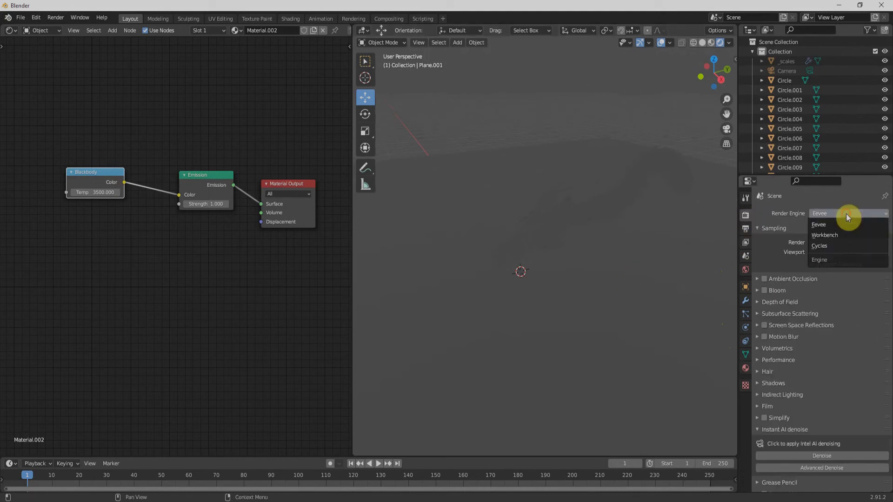
Step: Change the render engine to Cycles and select the dragon head again
click(819, 246)
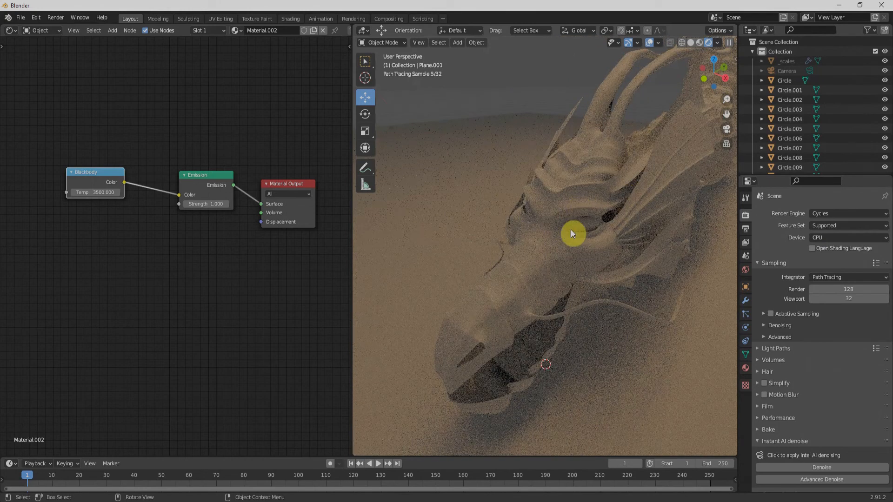
click(572, 234)
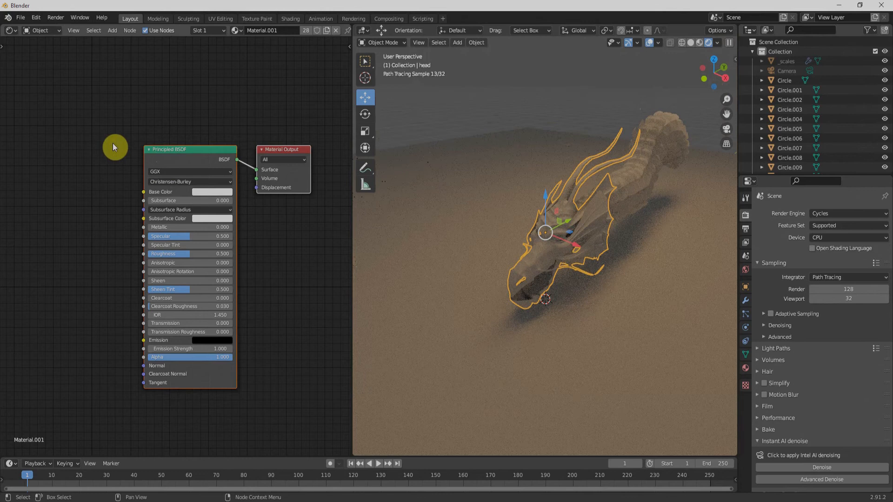
mouse_move(118, 130)
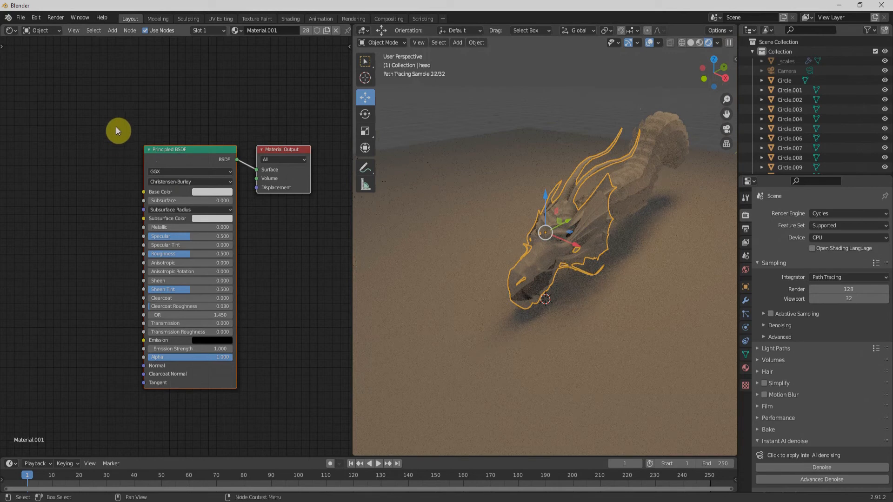
Step: Try a Sky Texture as the dragon's colour, tweak its Air value, then strip the material back to Material Output
click(112, 29)
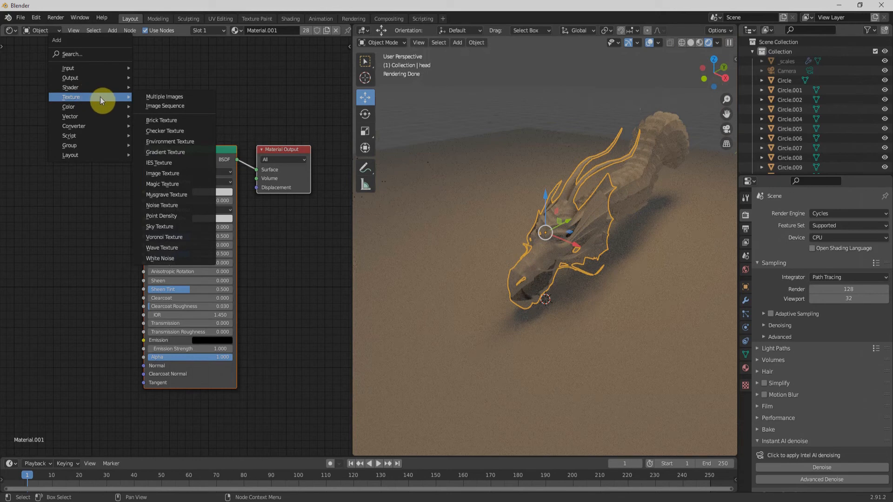
mouse_move(173, 173)
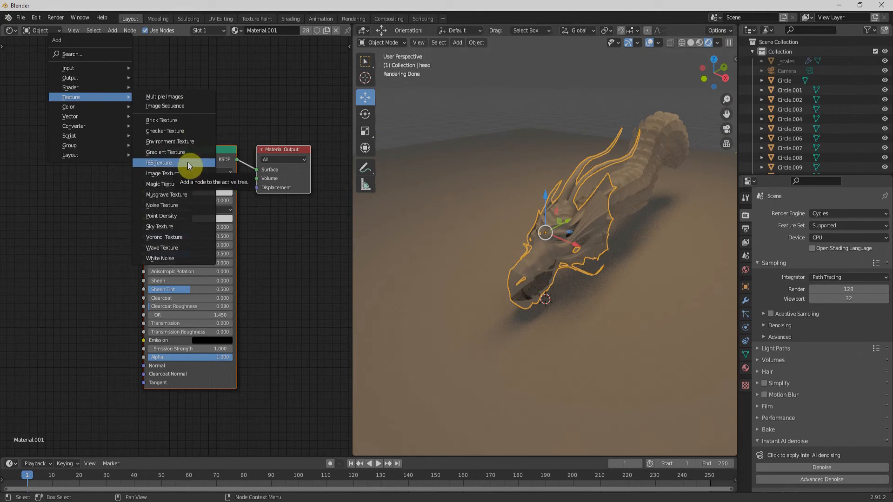
mouse_move(162, 183)
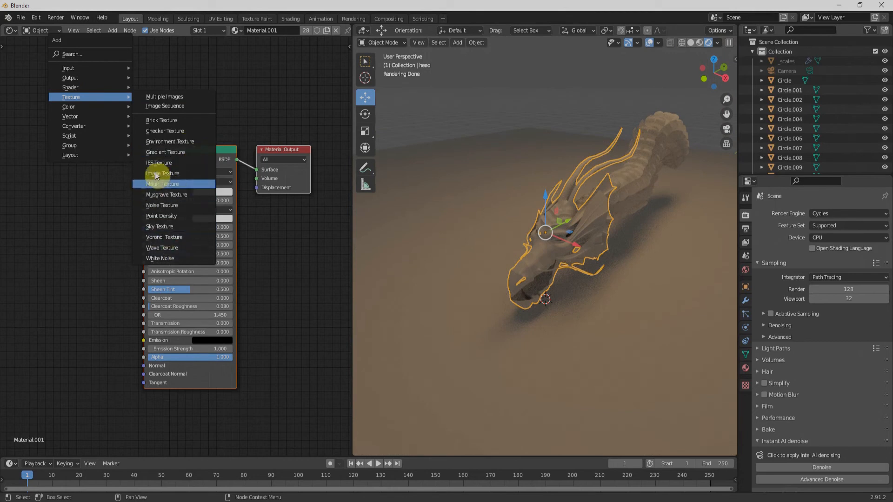
mouse_move(179, 230)
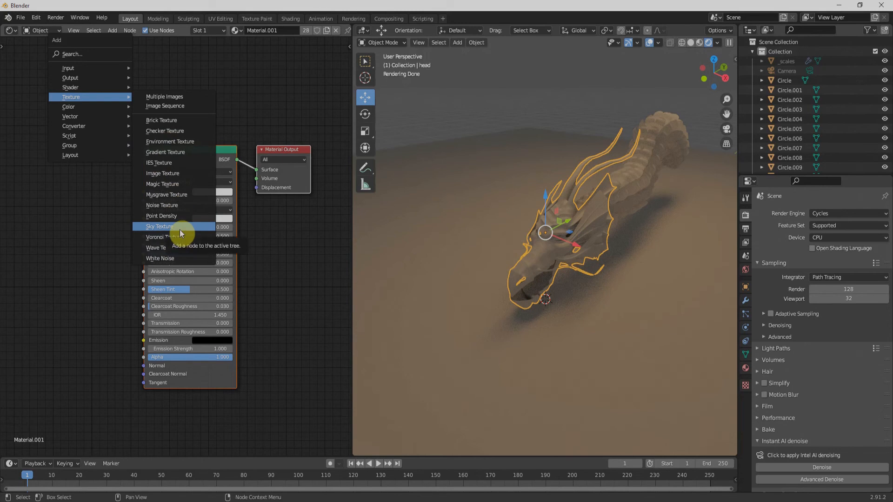
click(159, 227)
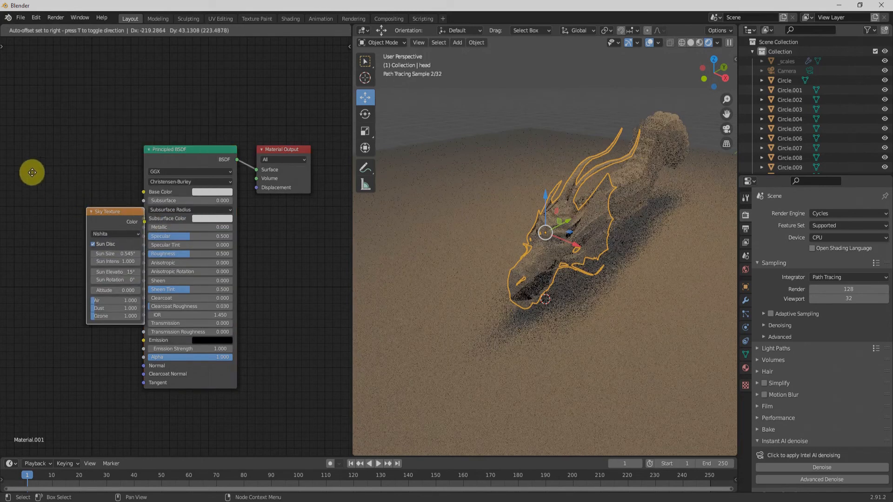
drag(114, 211, 53, 167)
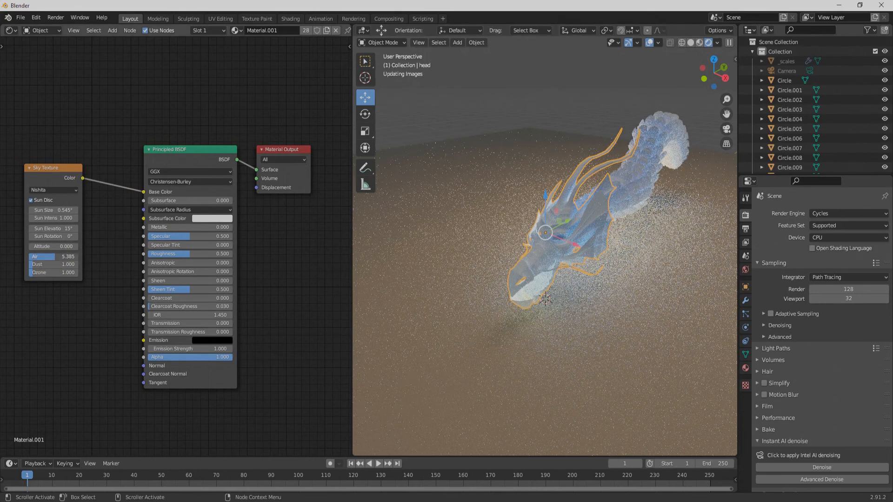
drag(51, 257, 37, 267)
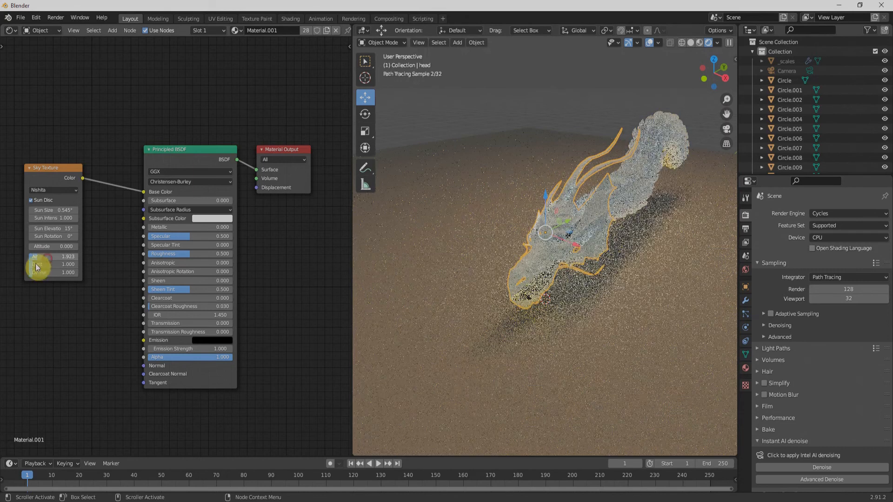
drag(51, 264, 80, 263)
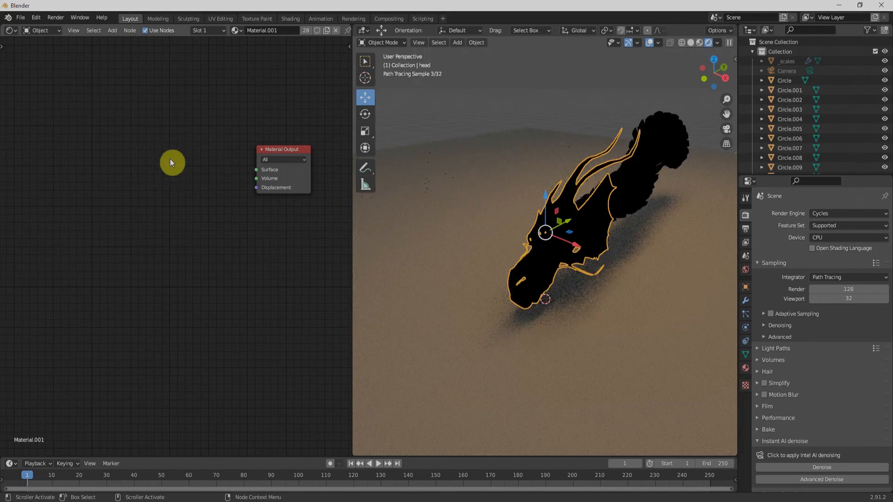
Step: Add a Glossy BSDF feeding the dragon material's surface so it renders shiny
click(745, 274)
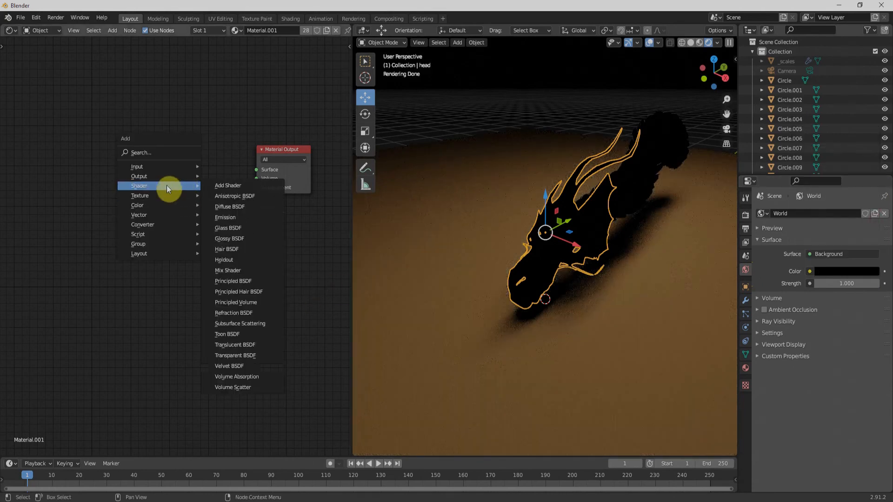
click(229, 239)
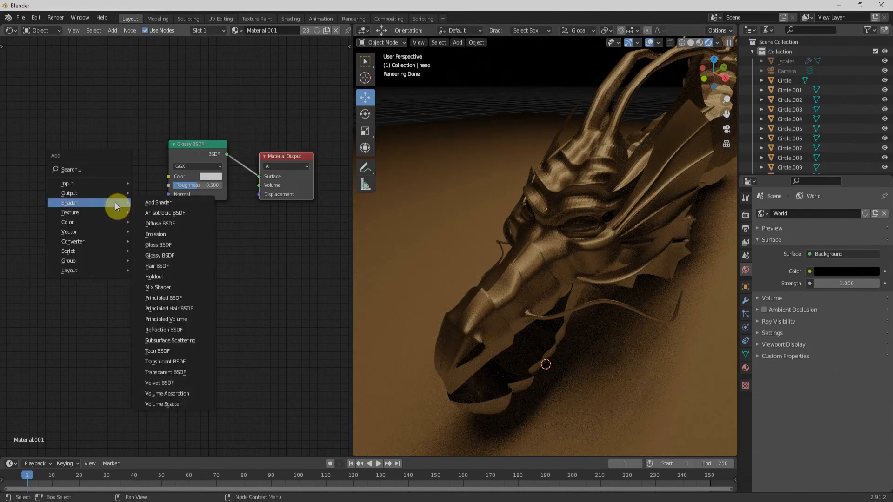
mouse_move(70, 212)
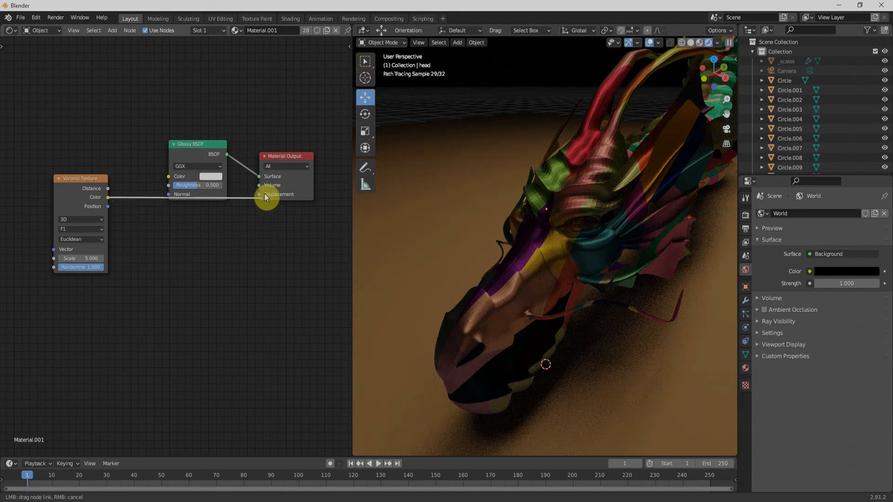
Step: Connect the Voronoi Texture's Color output to the Material Output Displacement socket
drag(80, 179, 132, 248)
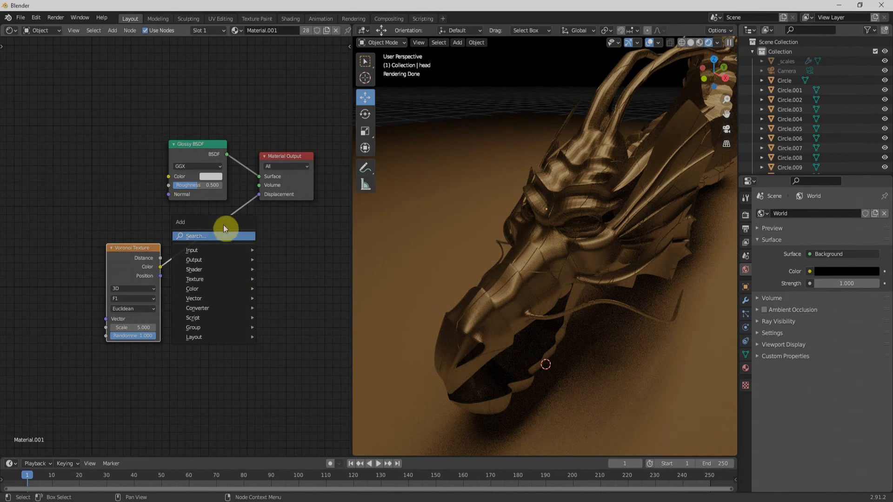
Step: Search 'disp' and insert a Displacement node between the Voronoi texture and Material Output
text(d)
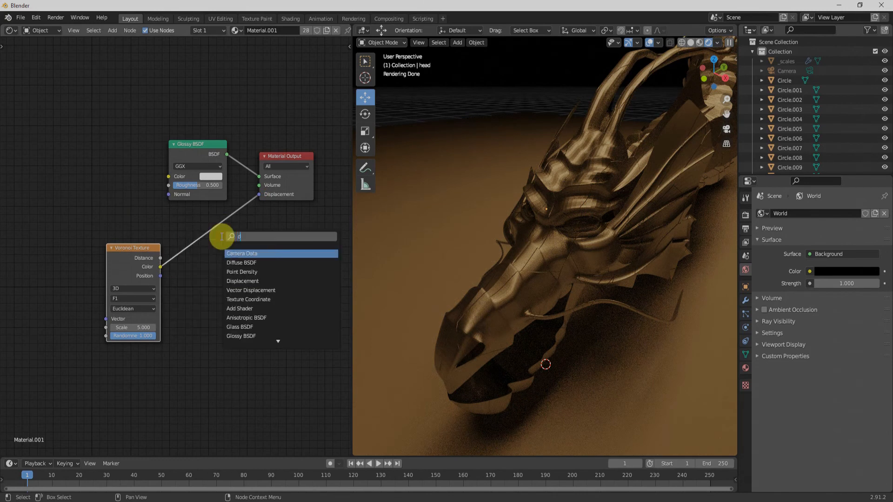
text(isp)
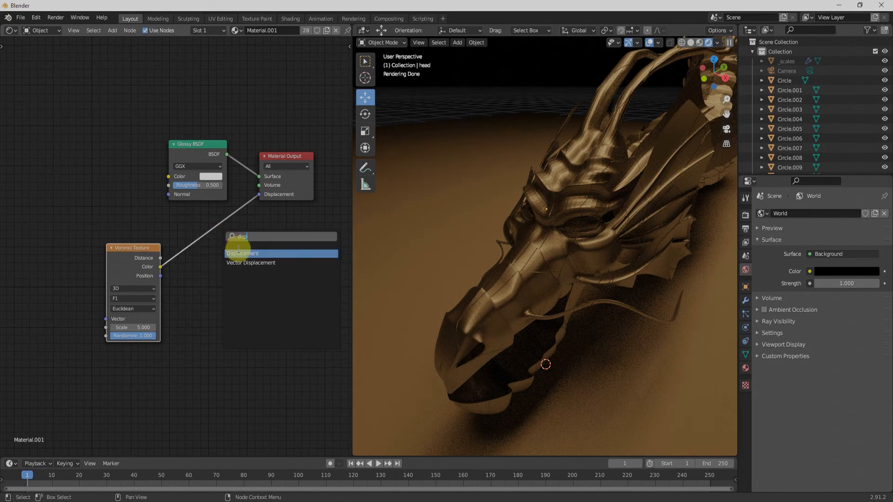
click(241, 253)
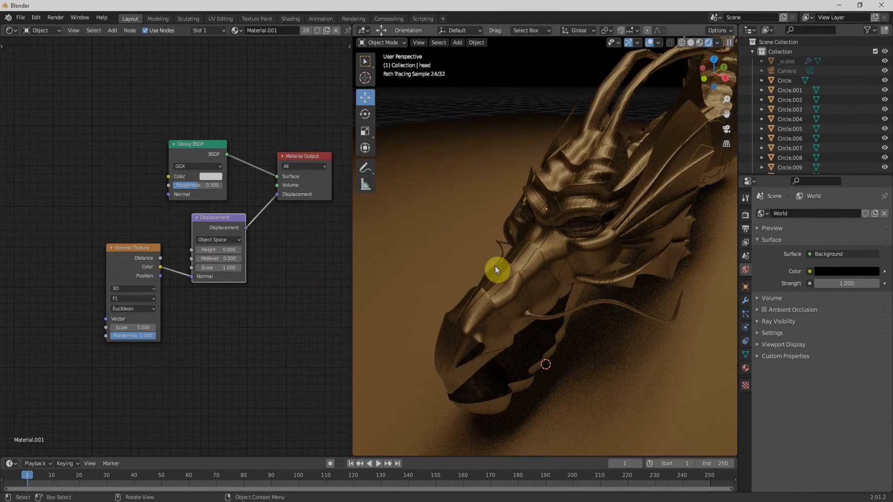
mouse_move(84, 208)
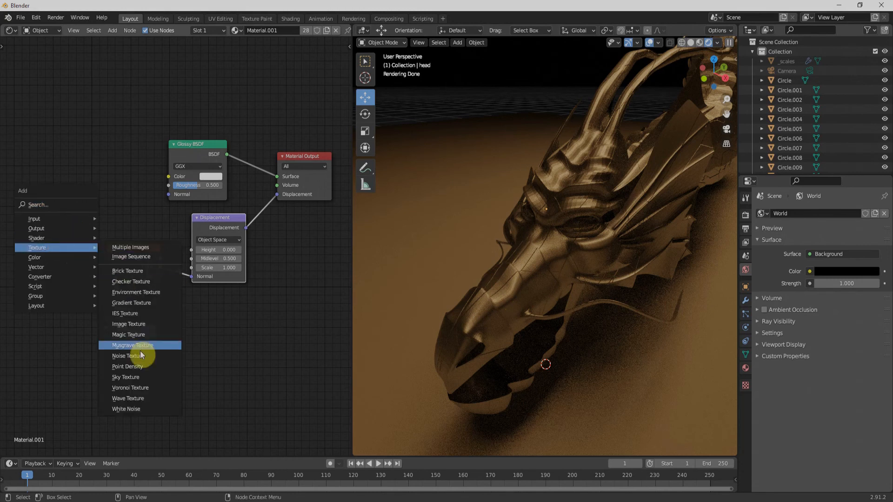
Step: Add a Musgrave Texture and feed its Height into the Voronoi Vector input
click(130, 345)
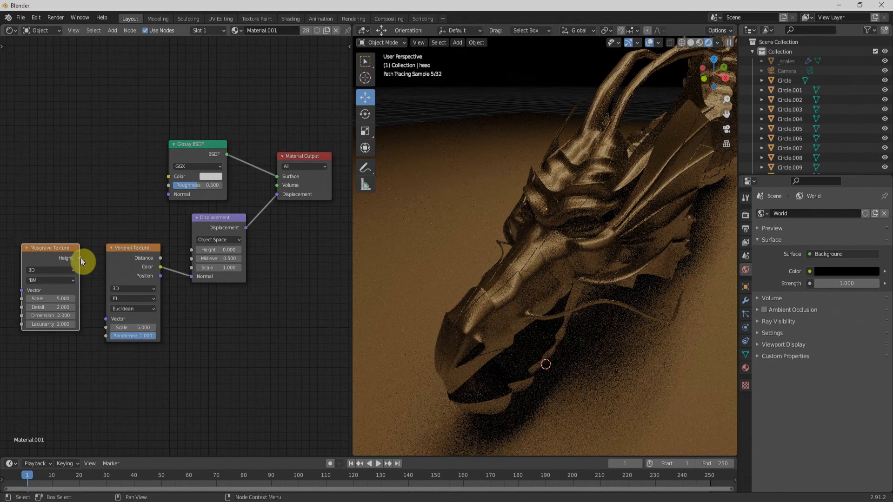
drag(80, 257, 104, 322)
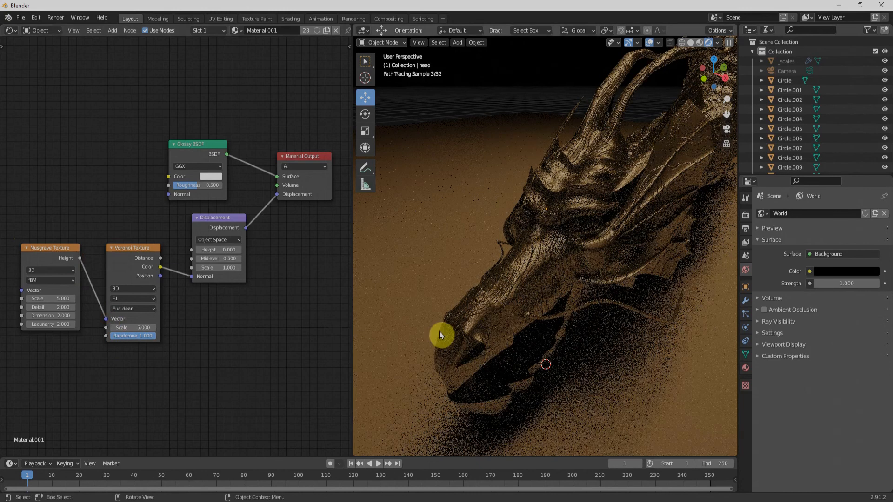
mouse_move(629, 260)
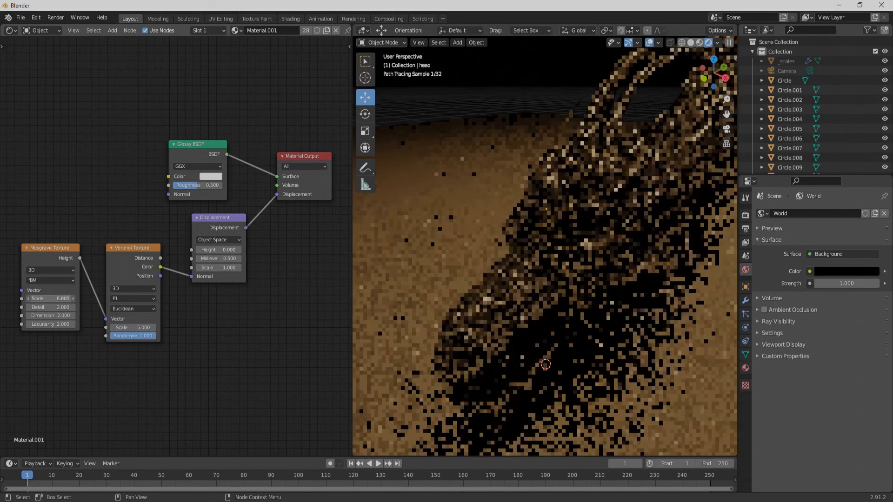
Step: Raise the Musgrave scale to about 12.5 and set its type to Hetero Terrain
drag(51, 299, 80, 299)
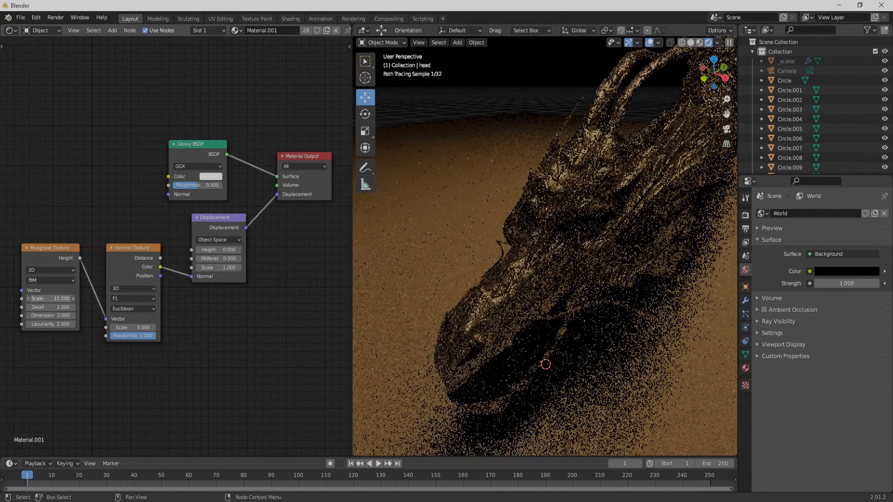
drag(49, 297, 65, 298)
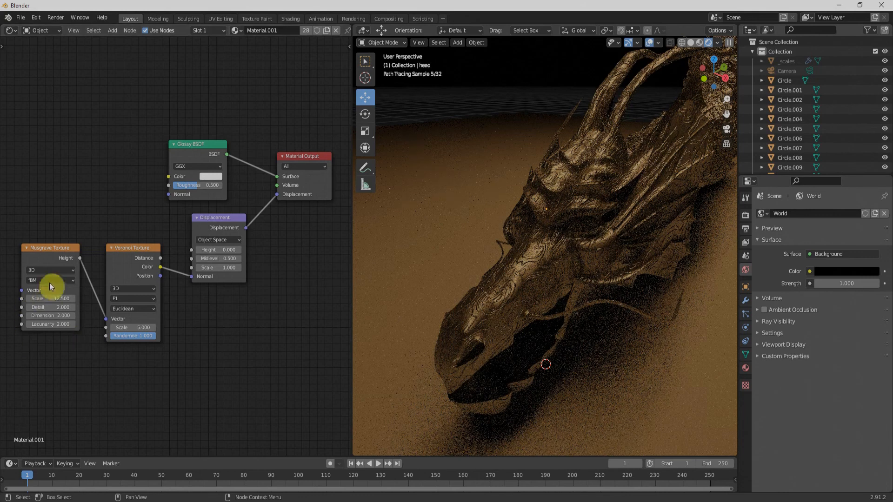
click(50, 280)
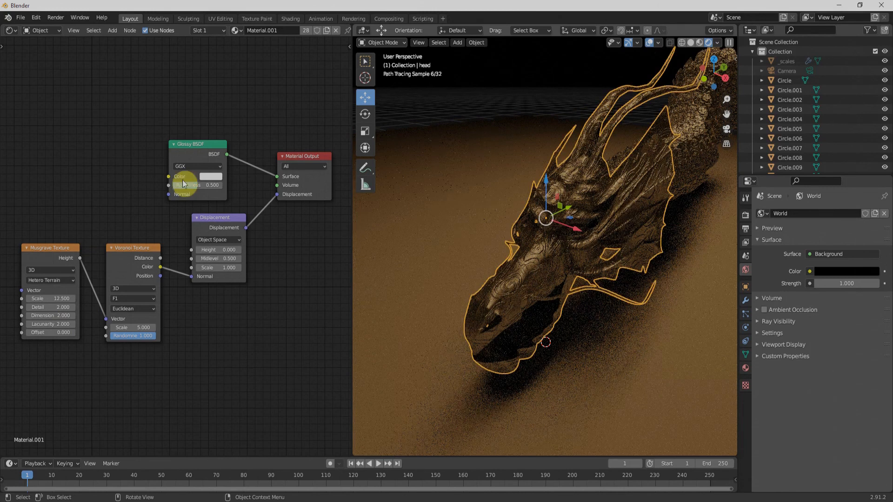
Step: Set the Glossy BSDF colour to red
click(210, 176)
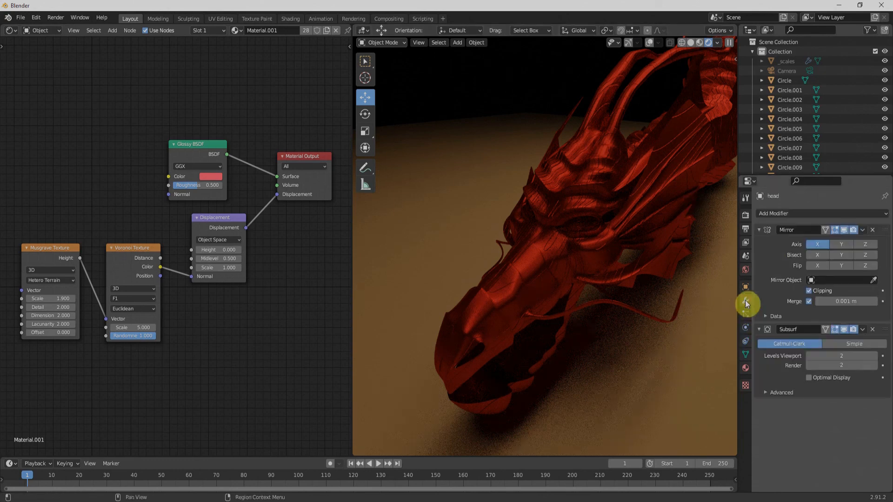
Step: Add a Solidify modifier to the dragon head with 0.1 m thickness
click(821, 213)
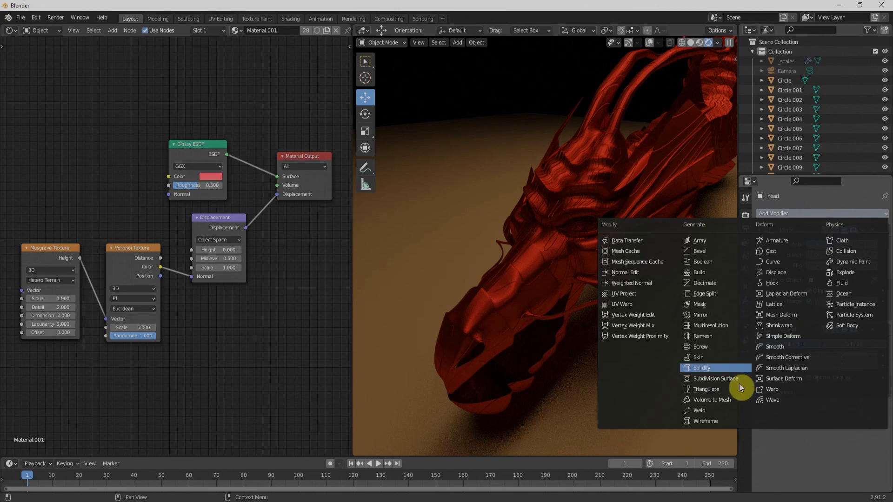
click(702, 367)
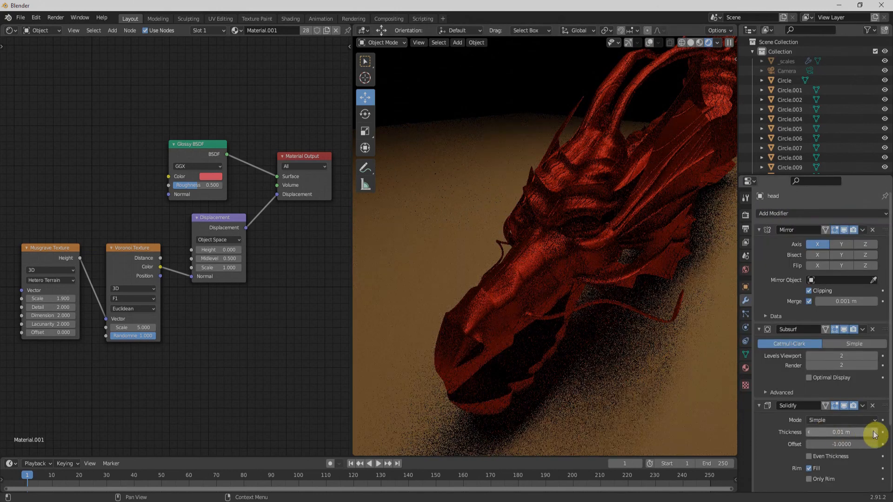
drag(842, 432, 875, 434)
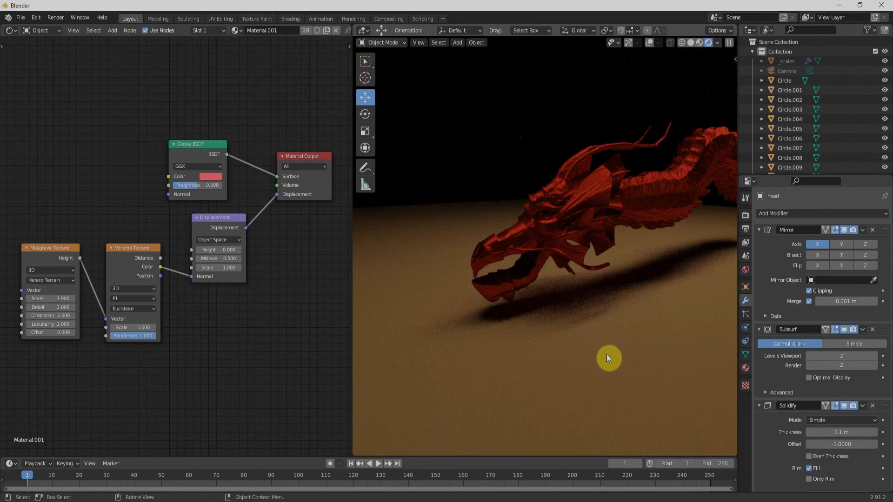
mouse_move(642, 320)
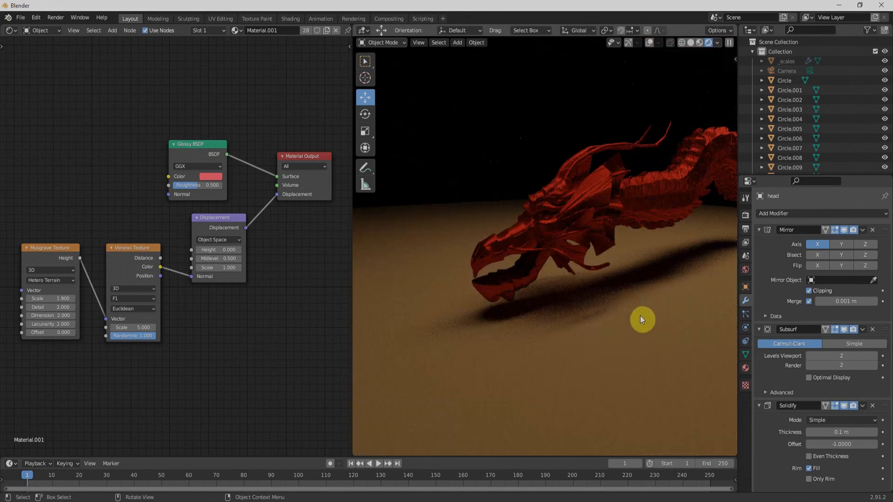